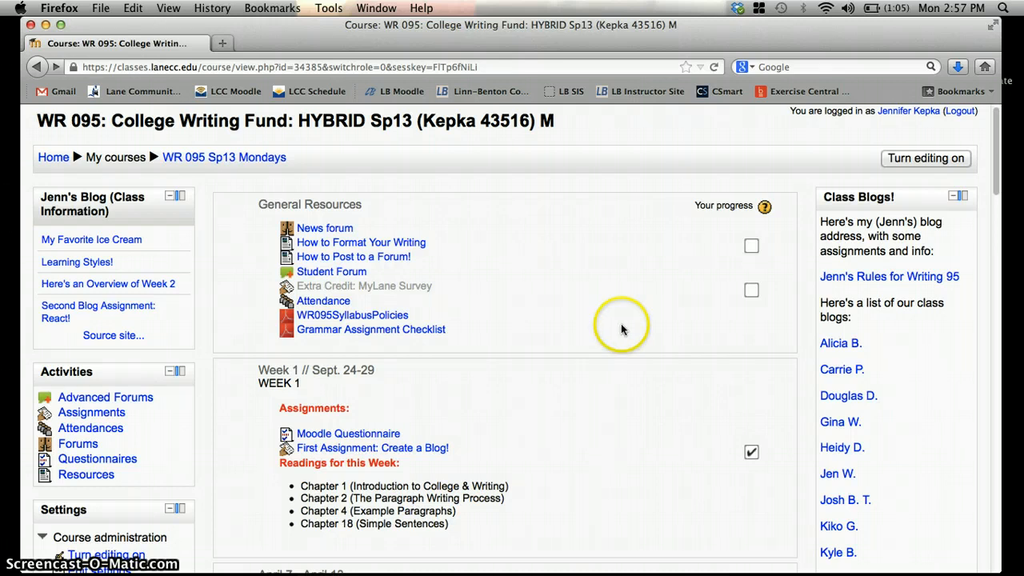
mouse_move(548, 304)
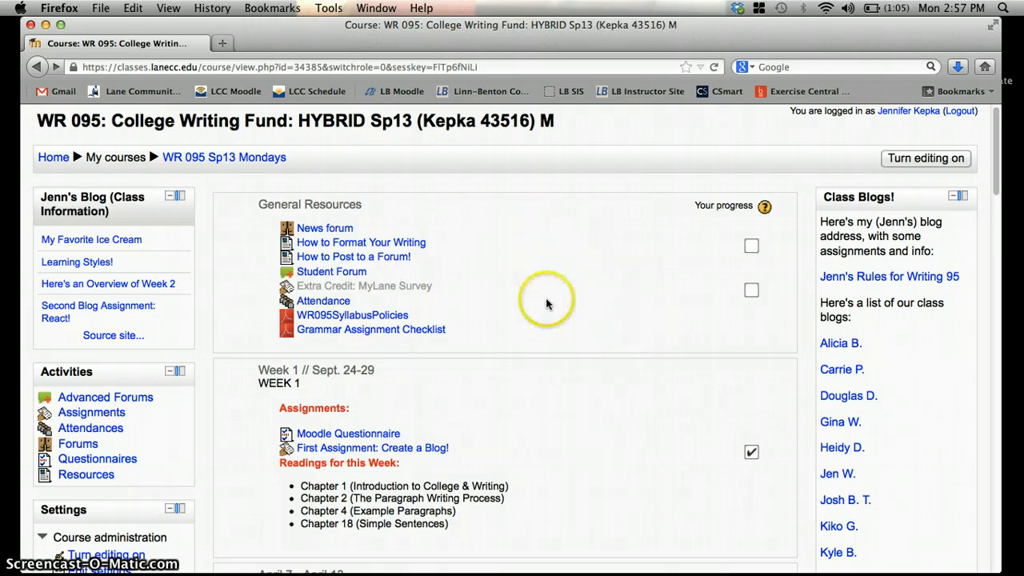
Scroll to Week 6 and open the 'Due Thursday: Peer Review Forum for Essay 1' forum
scroll("down", 3)
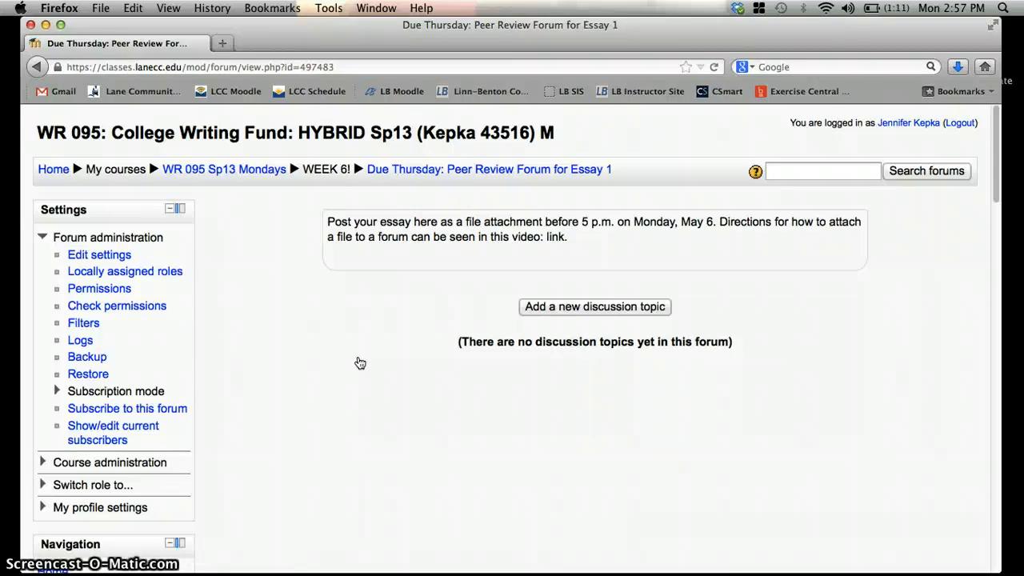
Start a new topic with subject 'My Name (Jenn Kepka)' and message 'Here's my paper!'
left_click(594, 306)
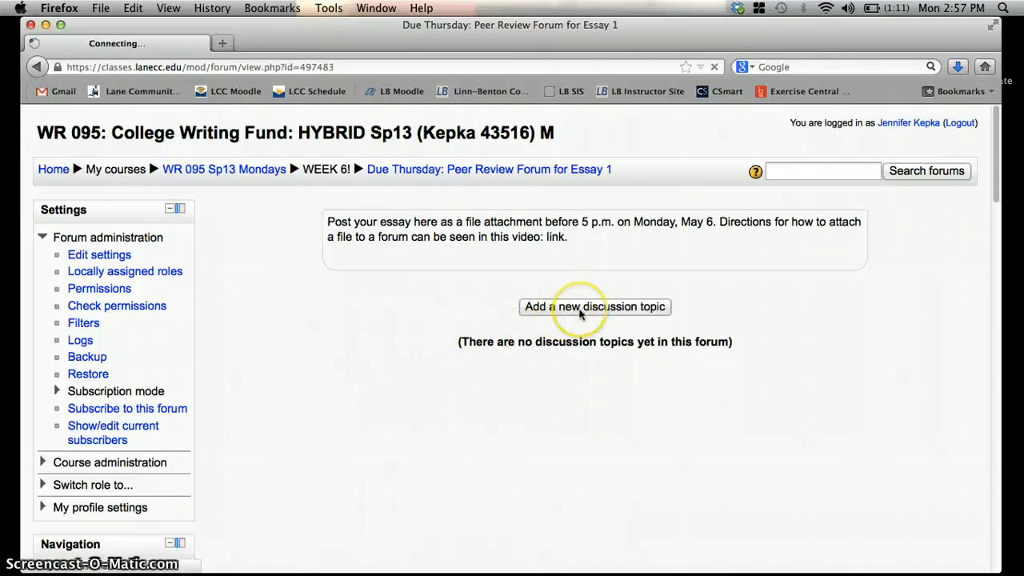
left_click(594, 306)
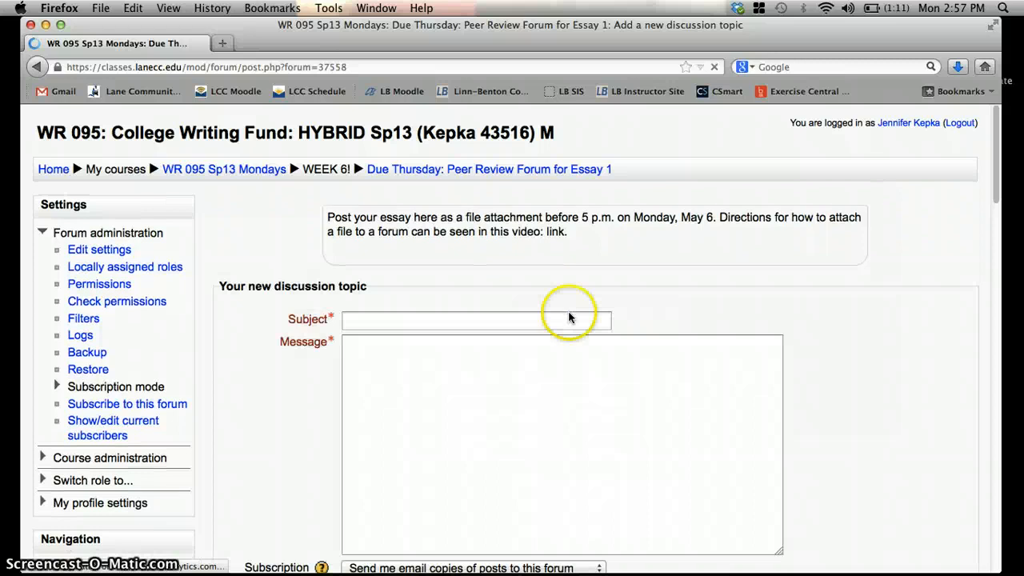
left_click(475, 320)
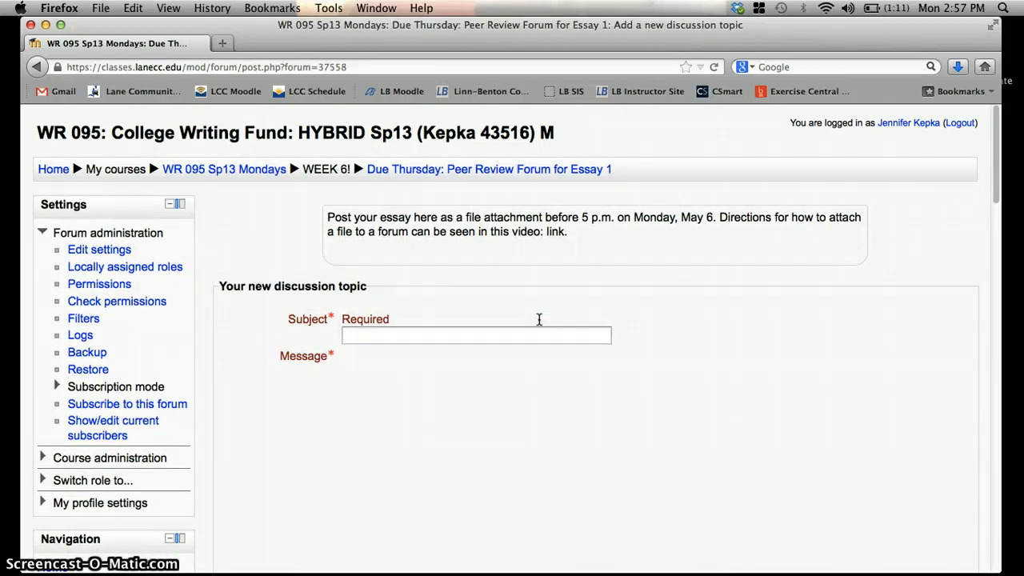
left_click(475, 334)
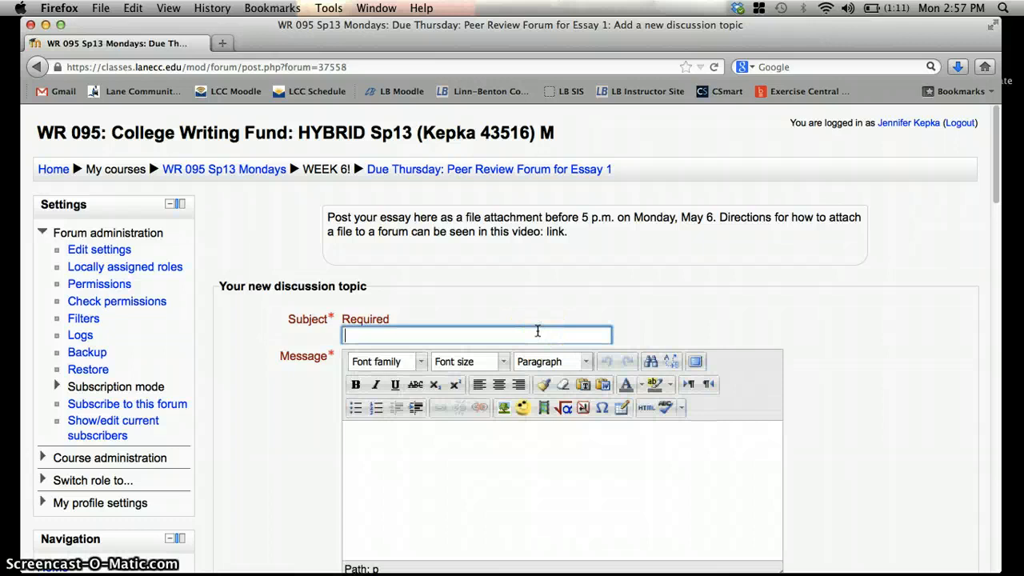
type("My N")
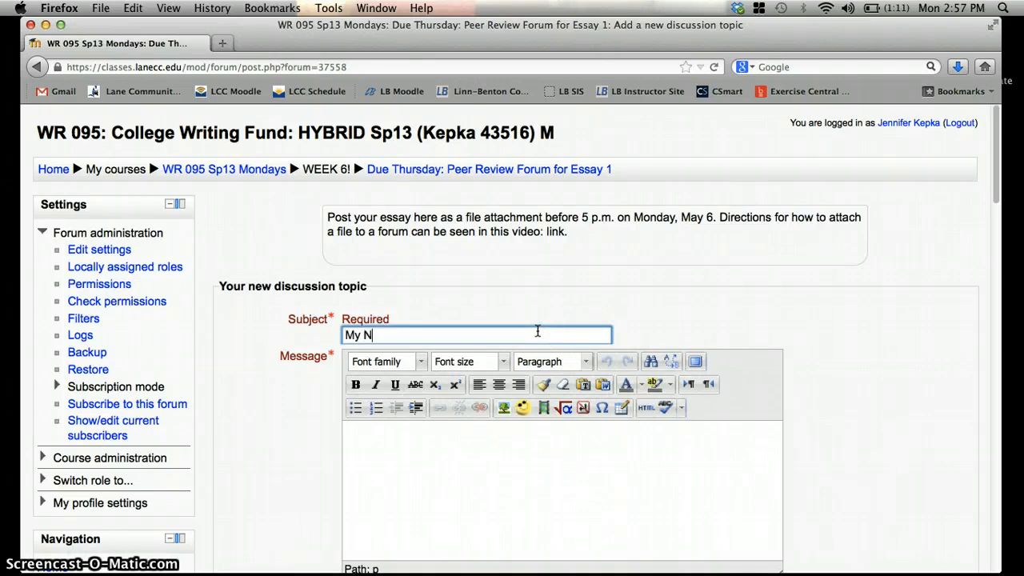
type("ame (Jenn Kepka")
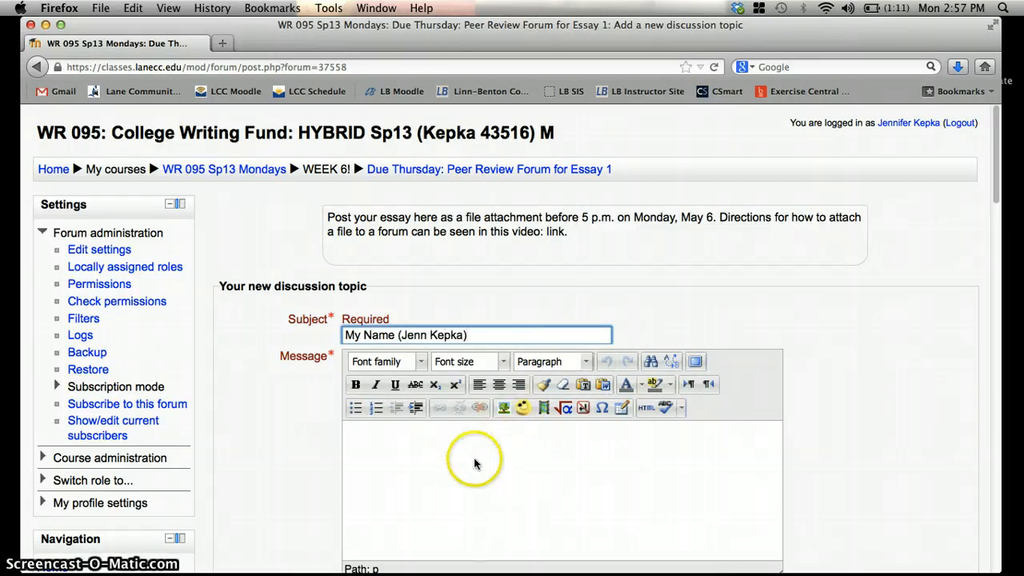
type("Here's my paper!")
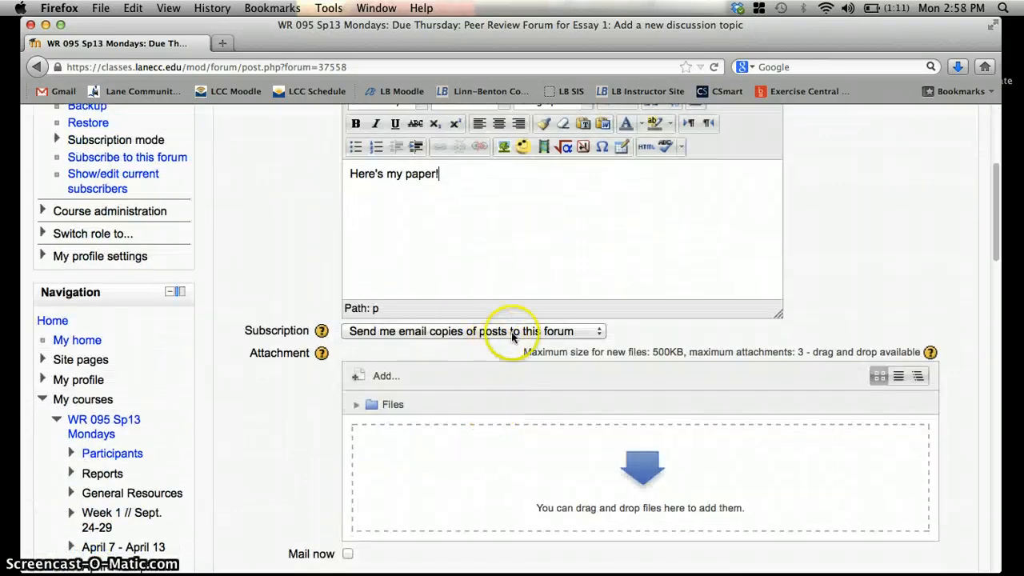
Choose 'I don't want email copies of posts to this forum' and start adding an attachment
left_click(470, 330)
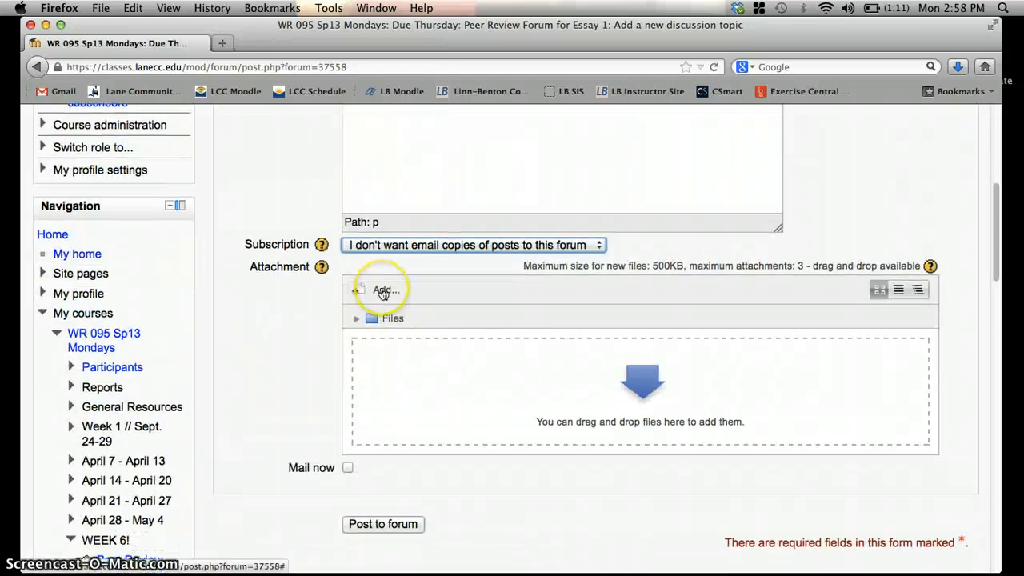
mouse_move(982, 416)
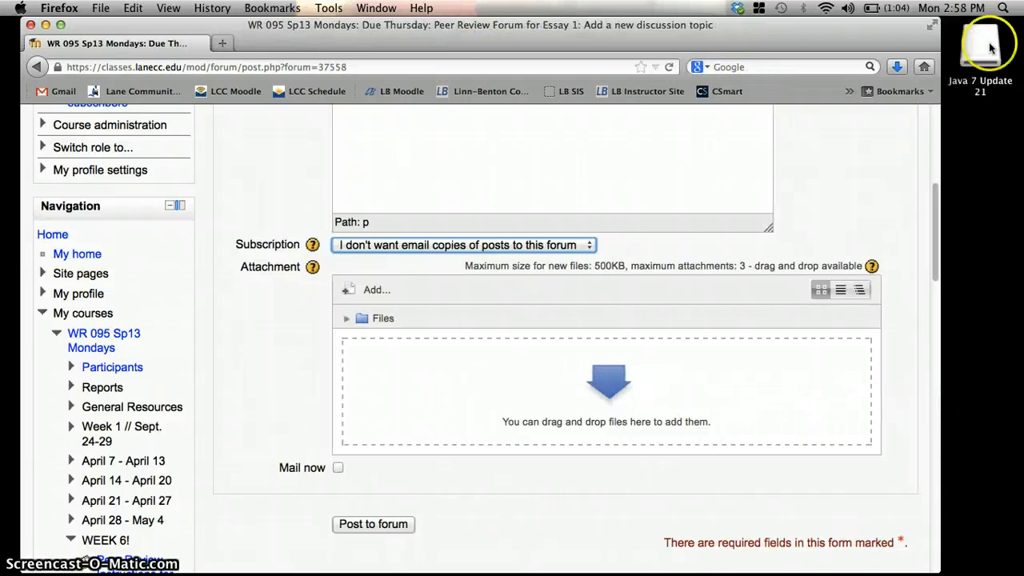
left_click_drag(980, 44, 767, 372)
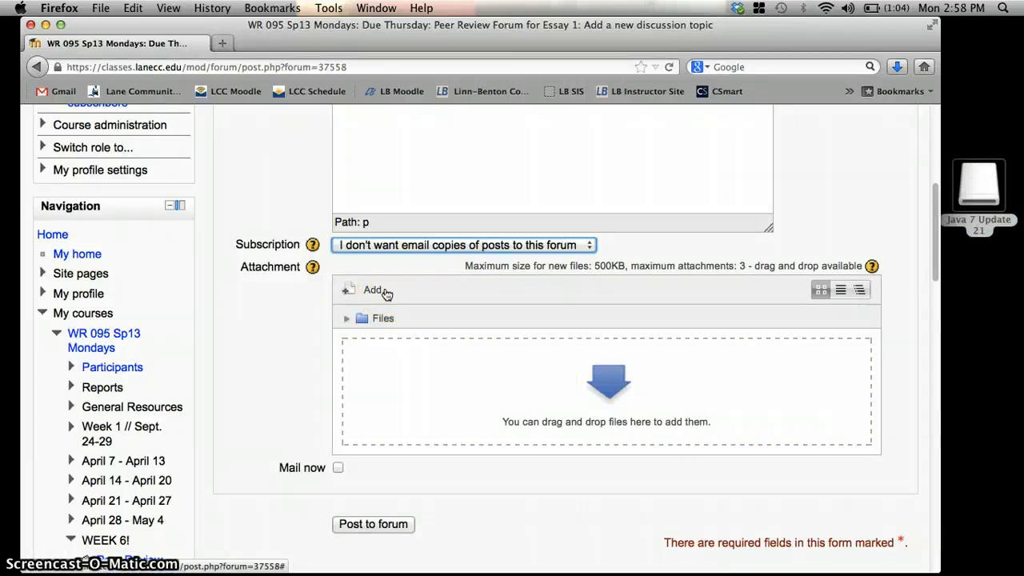
left_click(371, 289)
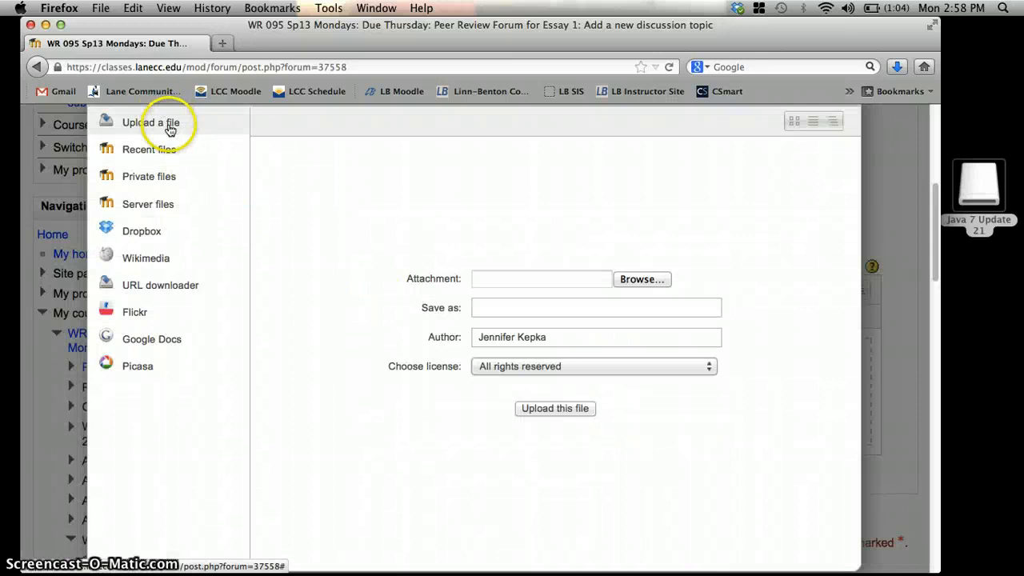
mouse_move(619, 244)
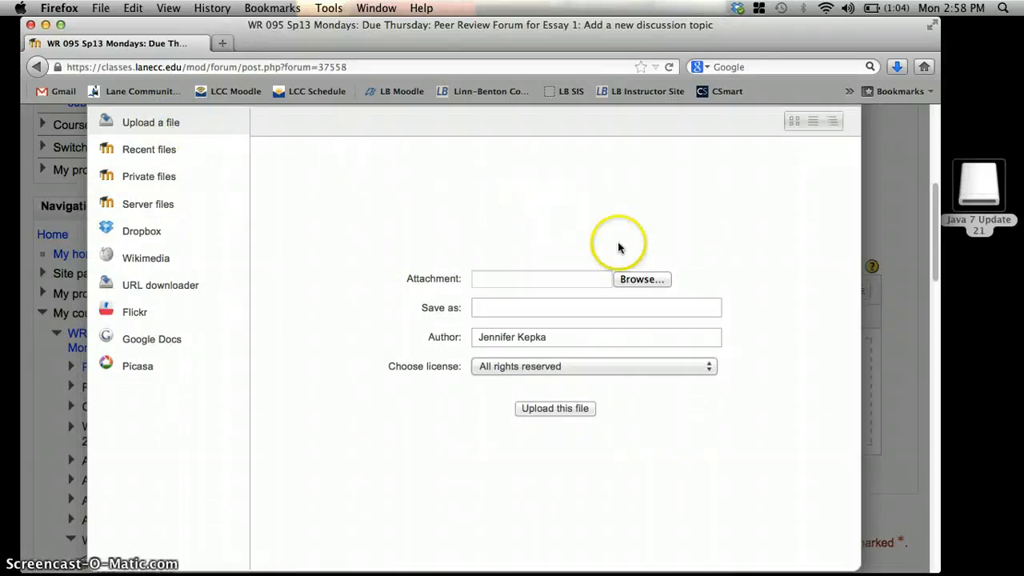
Upload Hi.docx from the Documents folder as the post's attachment
left_click(641, 279)
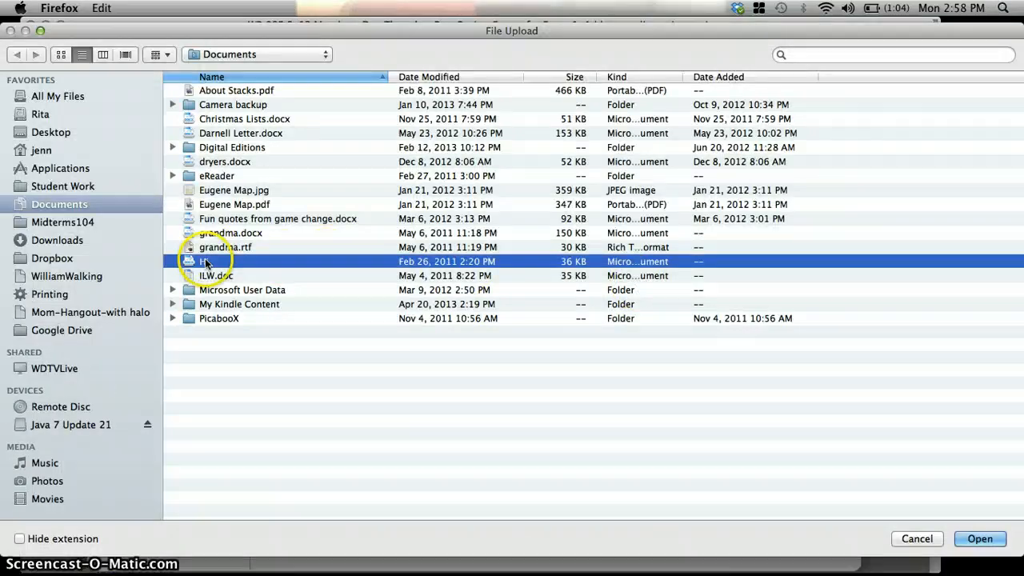
left_click(979, 538)
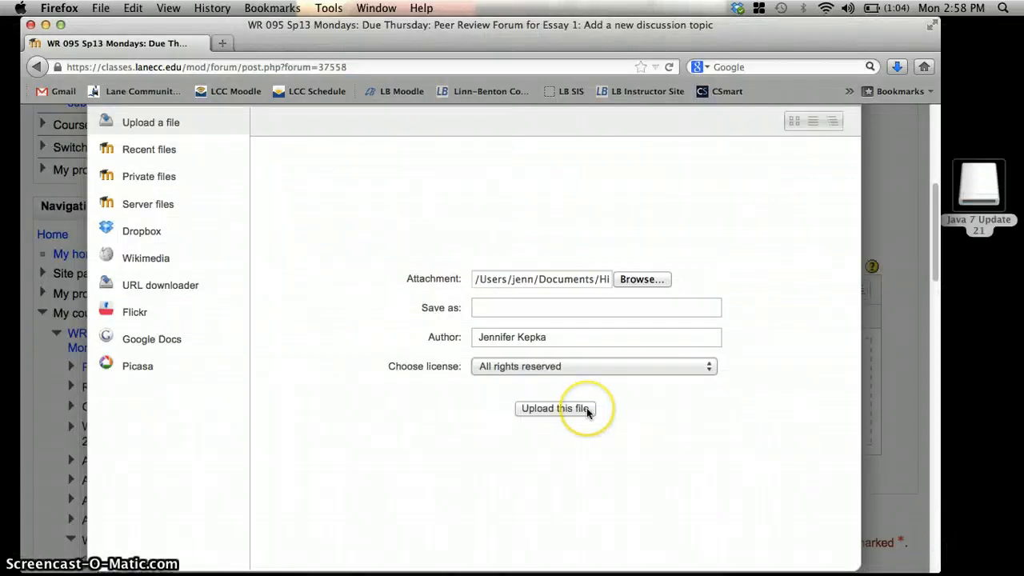
left_click(553, 407)
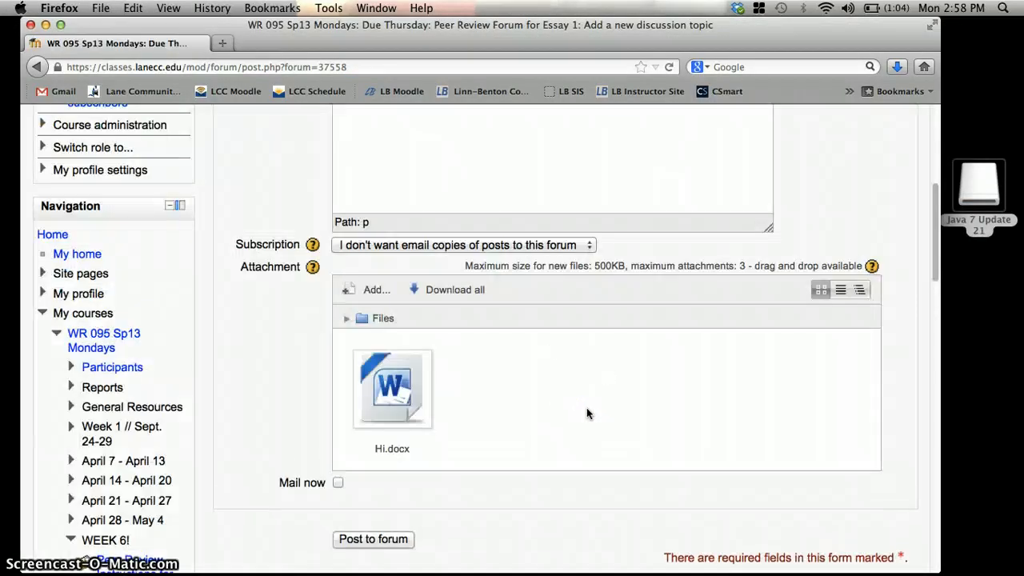
mouse_move(514, 366)
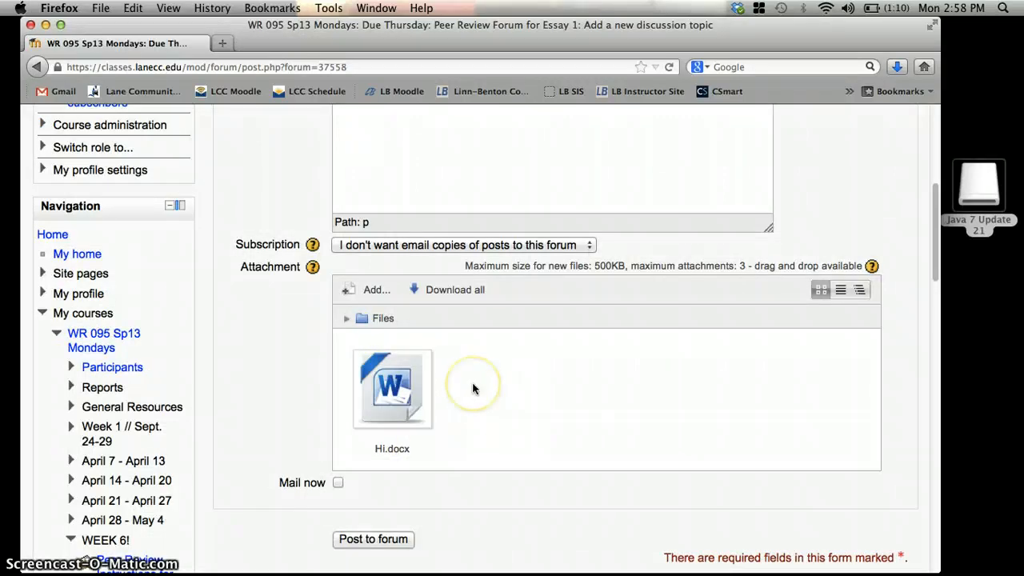
mouse_move(373, 538)
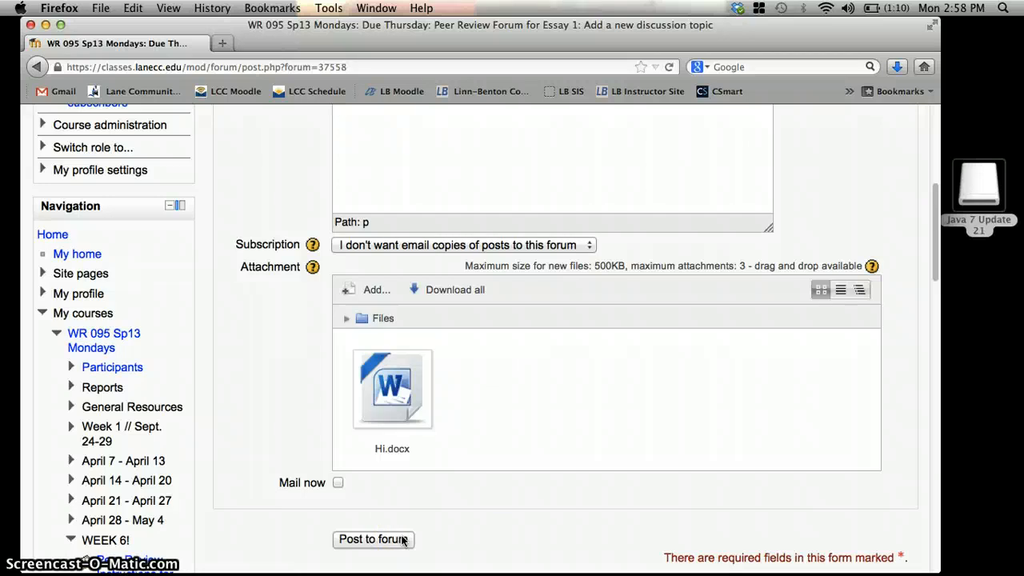
Submit the discussion post with Hi.docx and reach the success confirmation
left_click(372, 539)
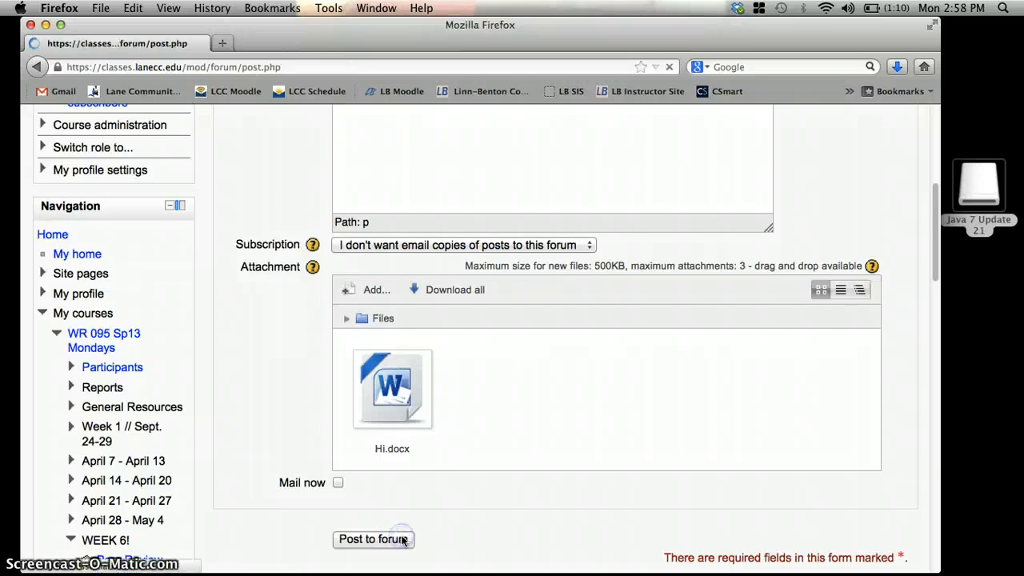
left_click(373, 538)
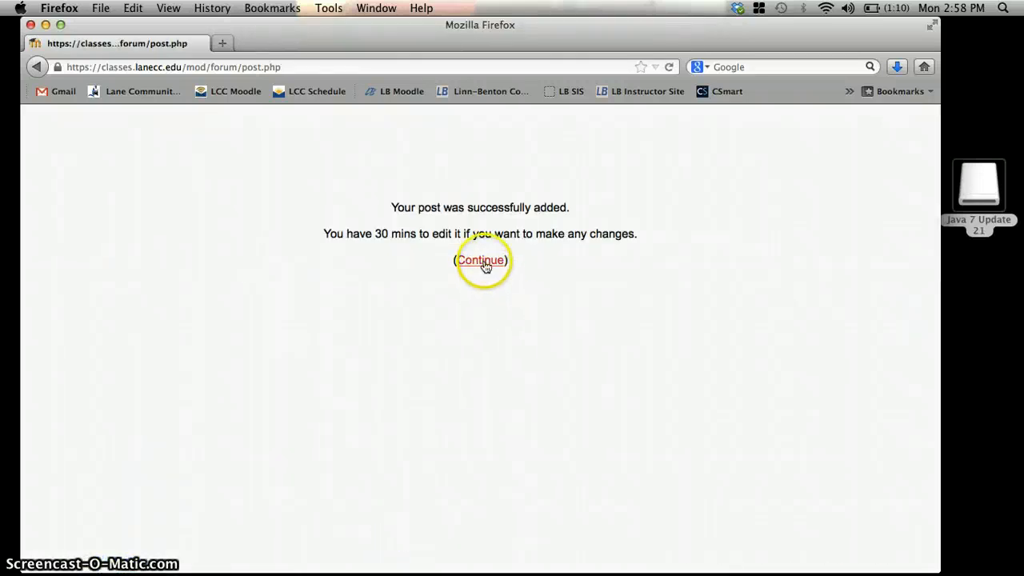
Return to the forum list and open the 'My Name (Jenn Kepka)' discussion
left_click(480, 260)
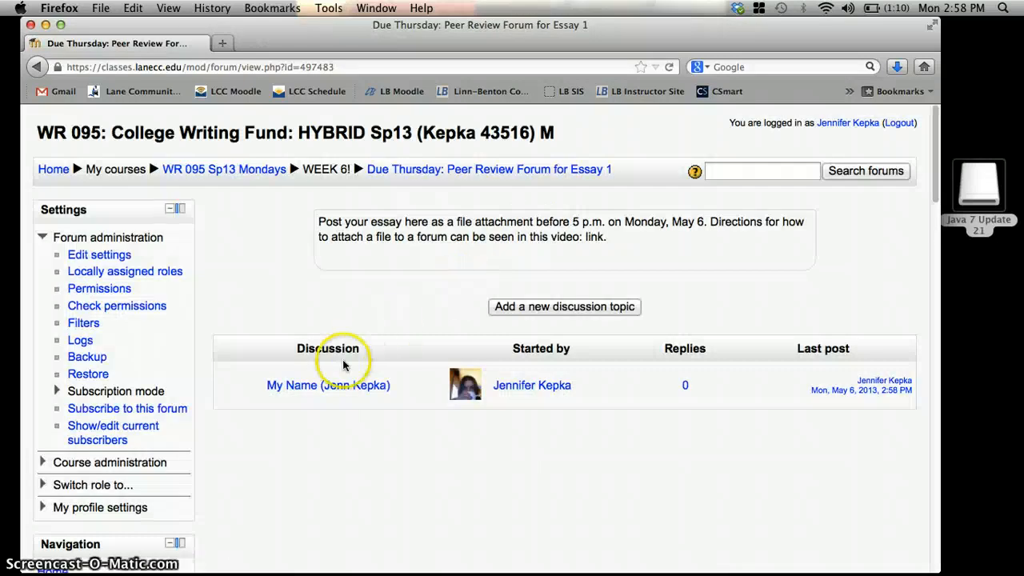
left_click(328, 385)
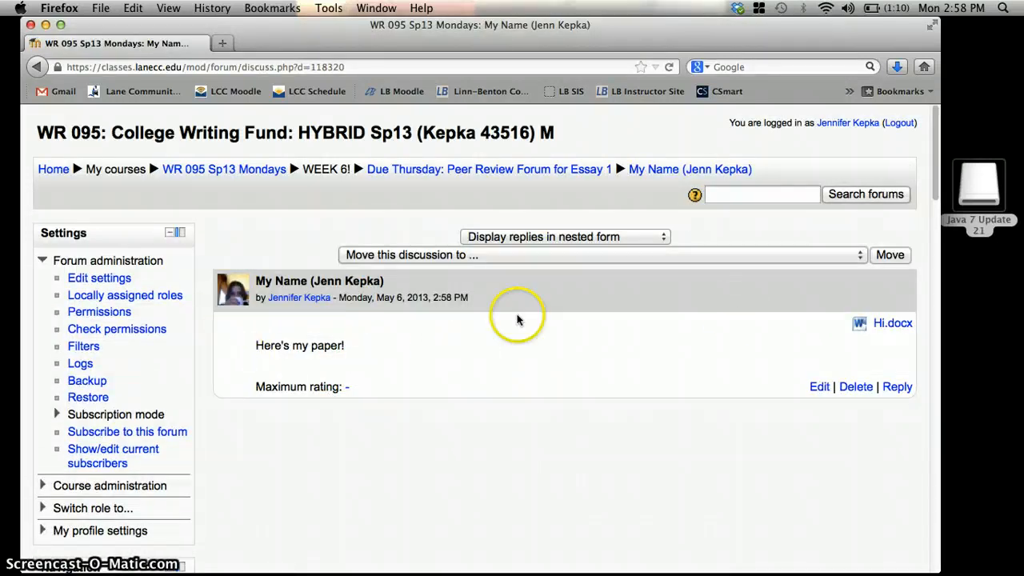
mouse_move(892, 323)
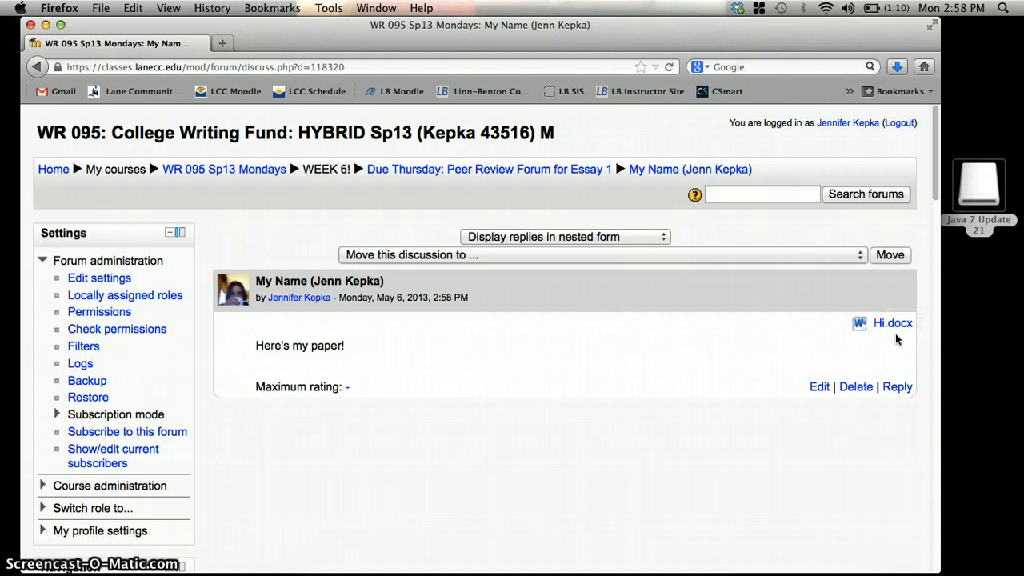
mouse_move(716, 332)
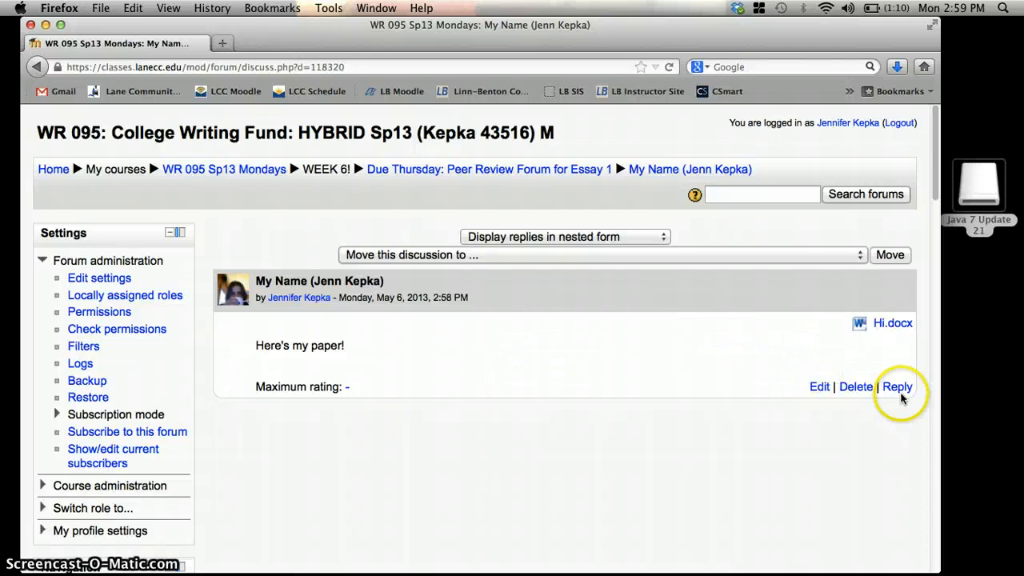
Write a reply reading 'Hello again.' and bring up the attachment file picker
left_click(896, 386)
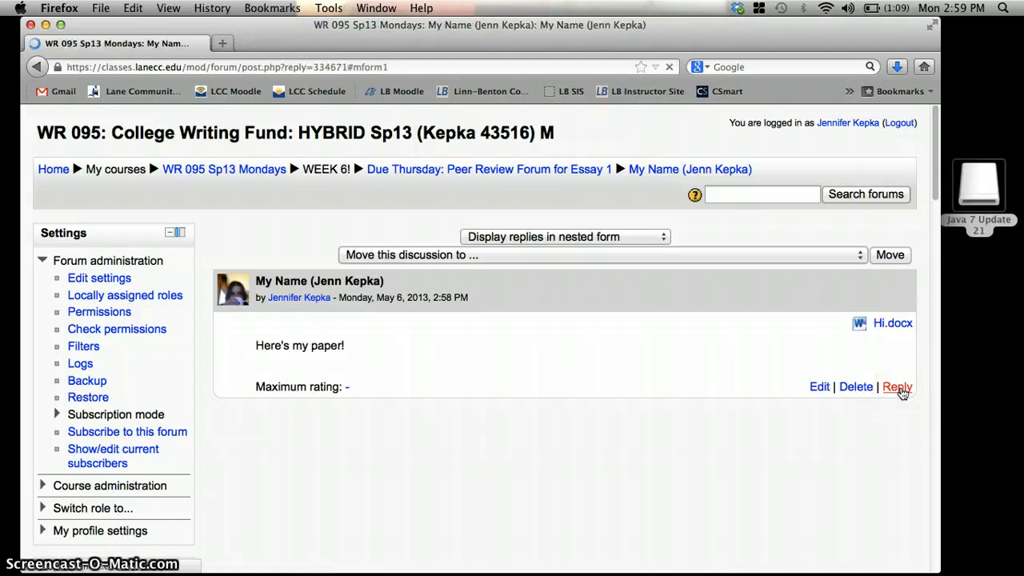
left_click(896, 387)
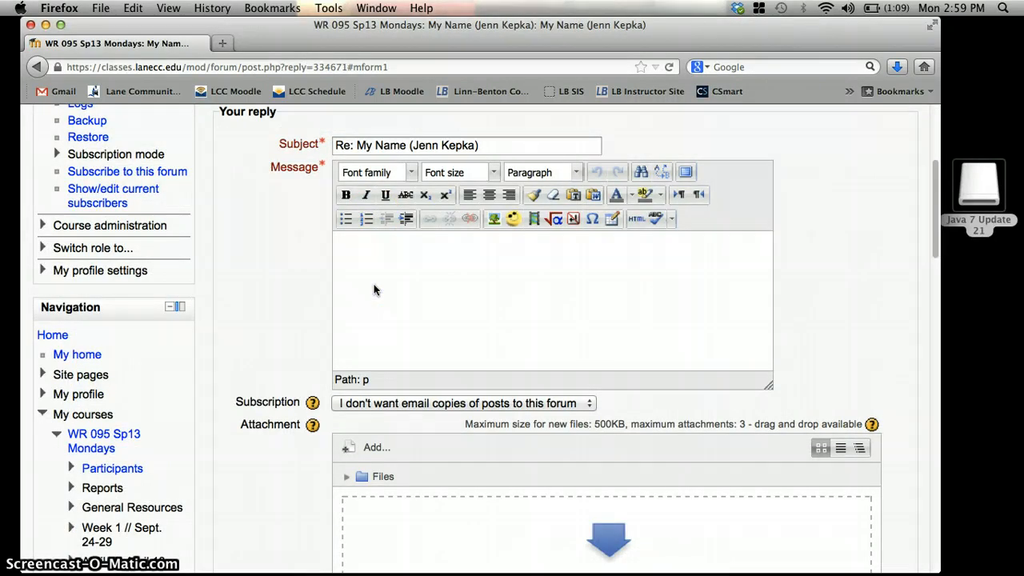
type("Hello again.")
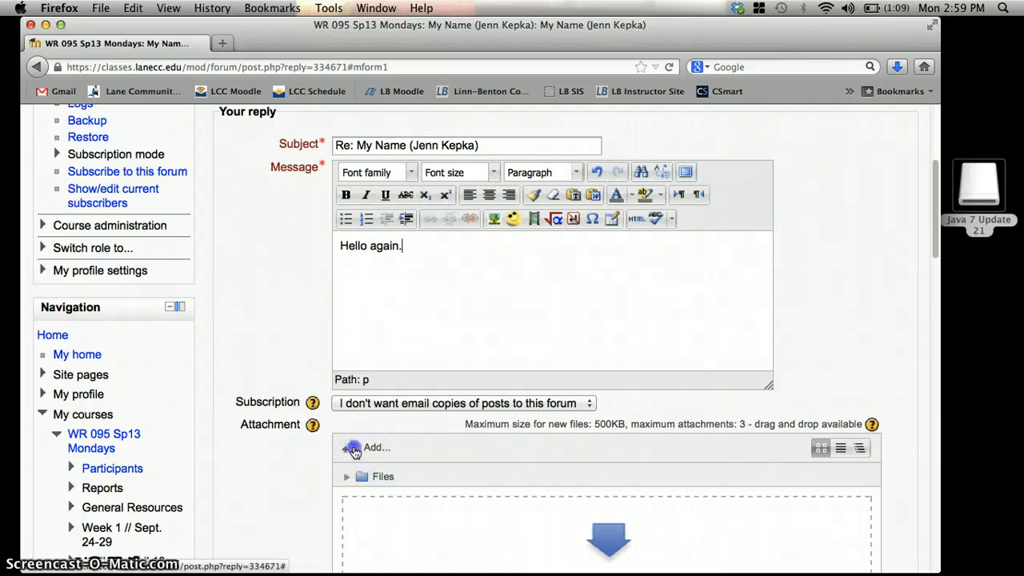
left_click(352, 447)
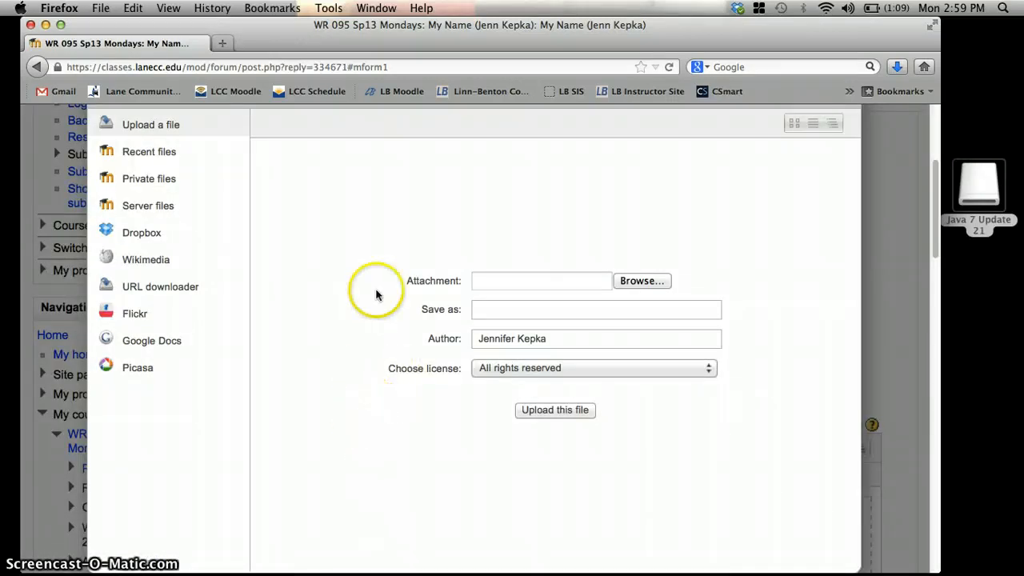
Upload dryers.docx as the reply's attachment
left_click(641, 280)
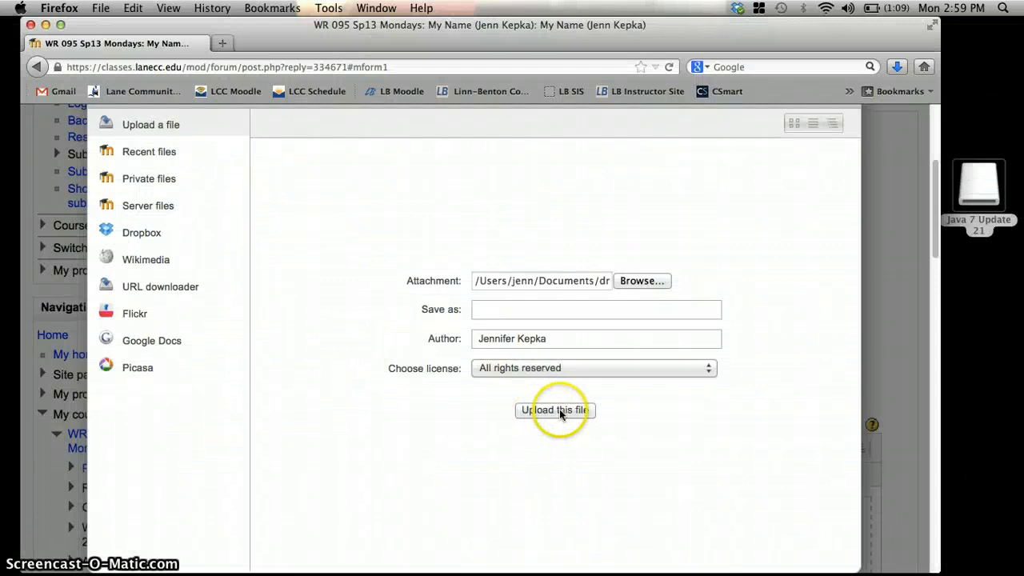
left_click(554, 410)
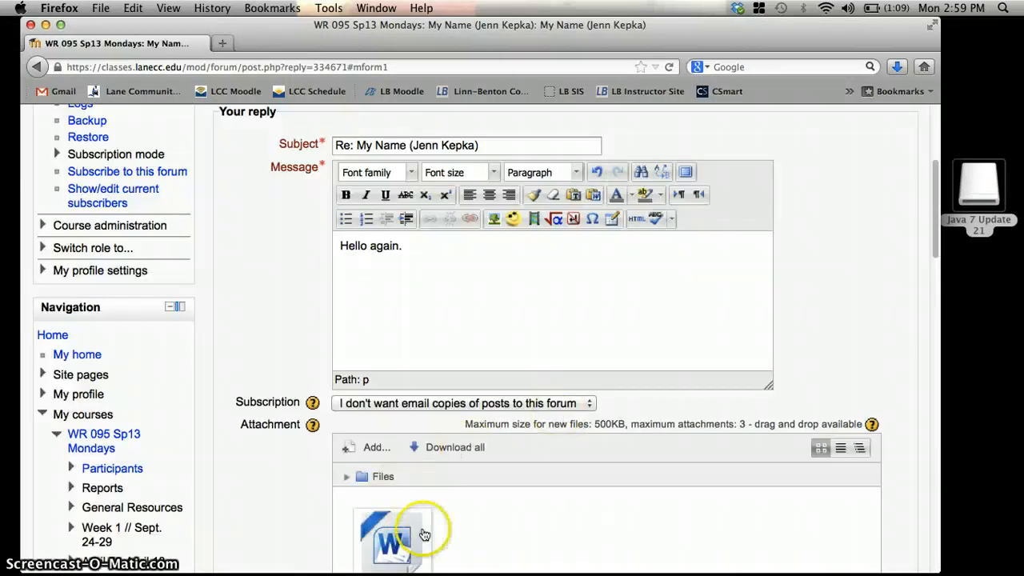
scroll("down", 3)
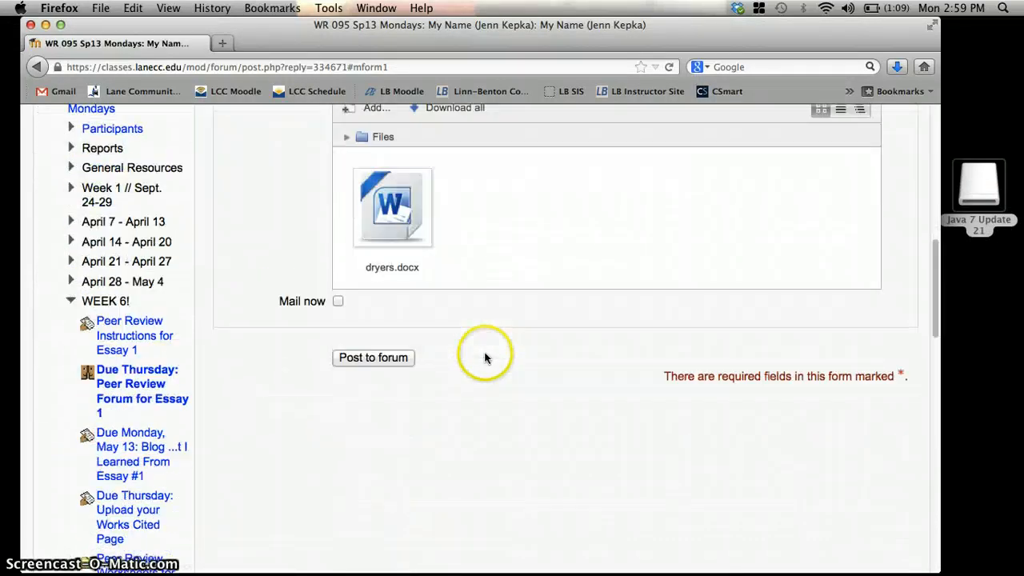